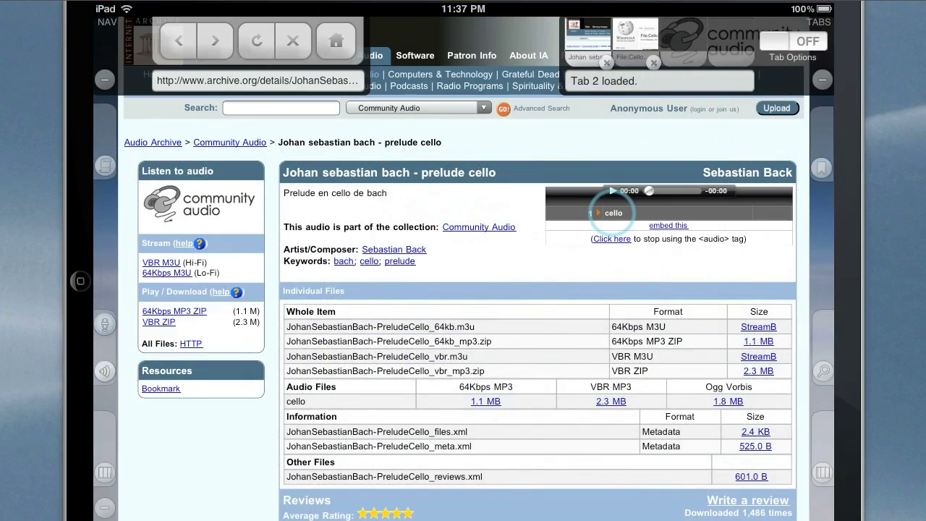
Play the Bach prelude cello recording on archive.org, bookmark the page and start a third tab on the launchpad
click(612, 191)
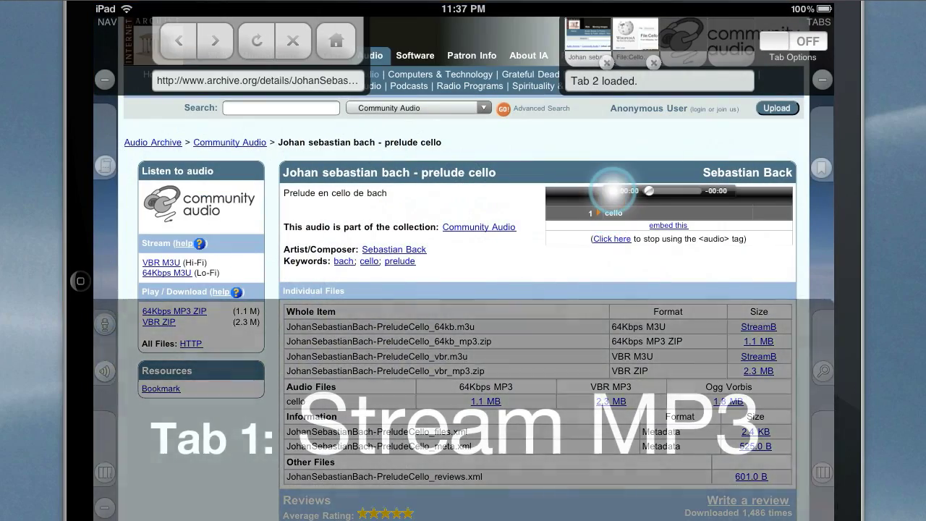
click(611, 191)
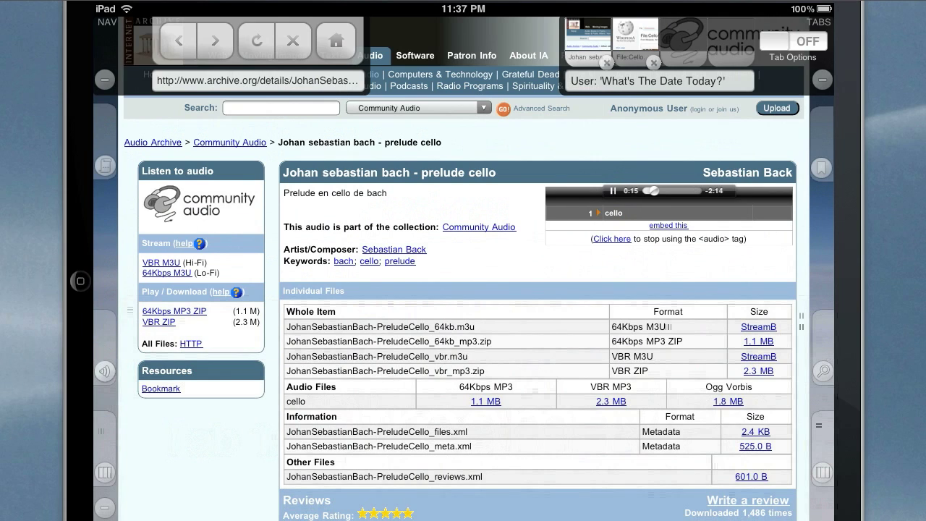
click(822, 168)
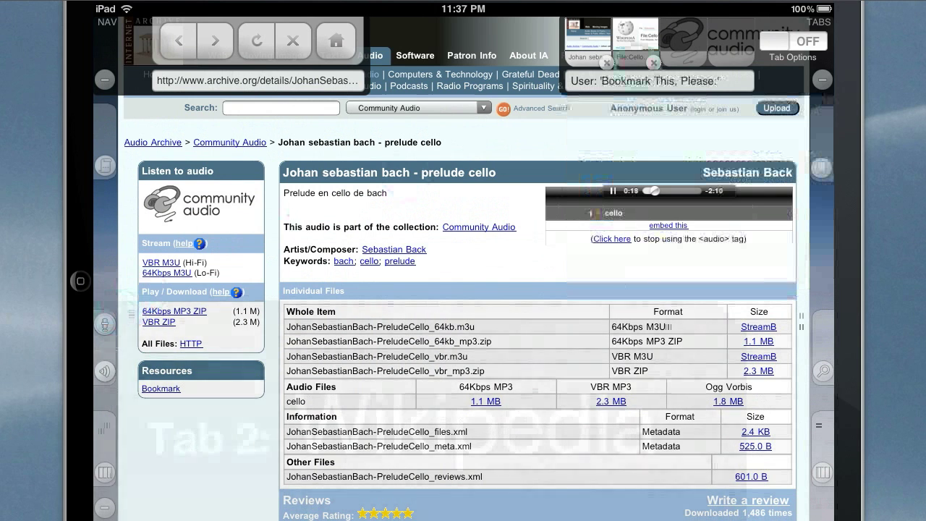
click(634, 40)
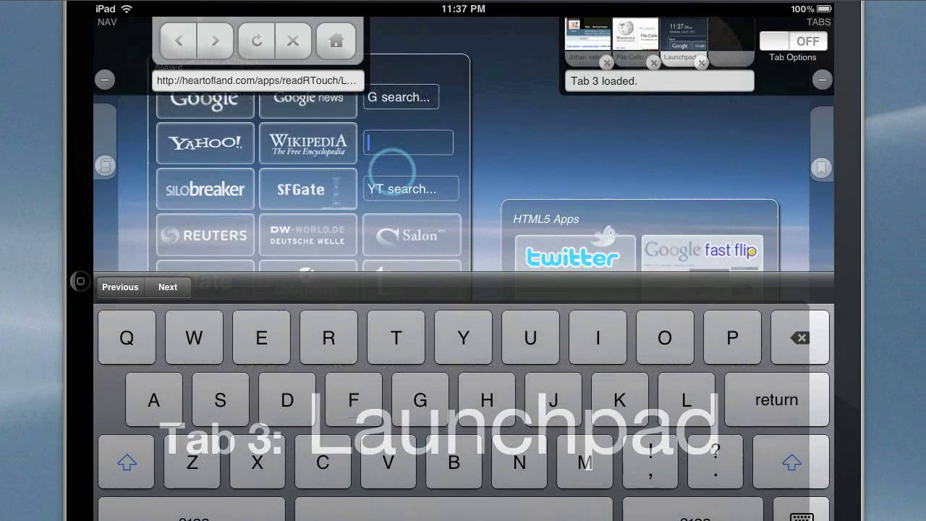
Search Wikipedia for 'LCARS' from the launchpad and load the LCARS article
text(LCARS)
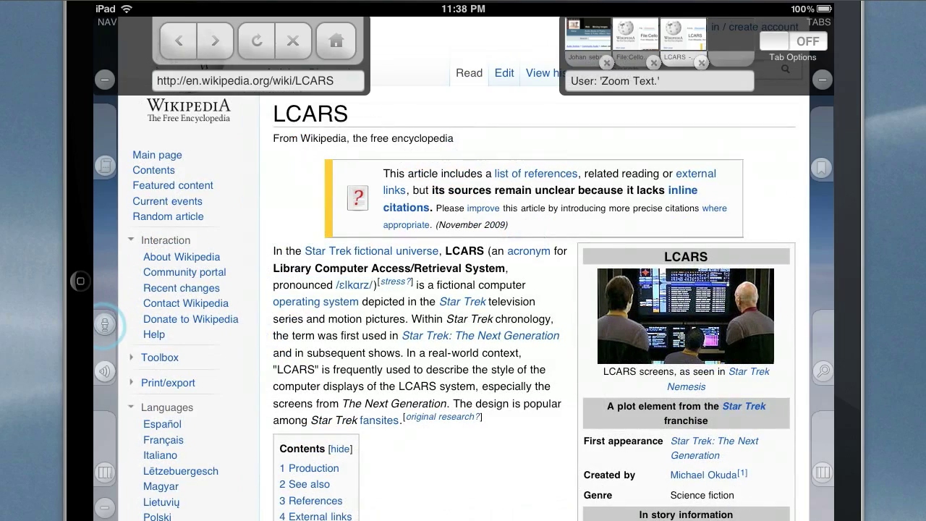
Zoom and read through the LCARS article, then bring up a fourth tab on the launchpad
scroll(down, 3)
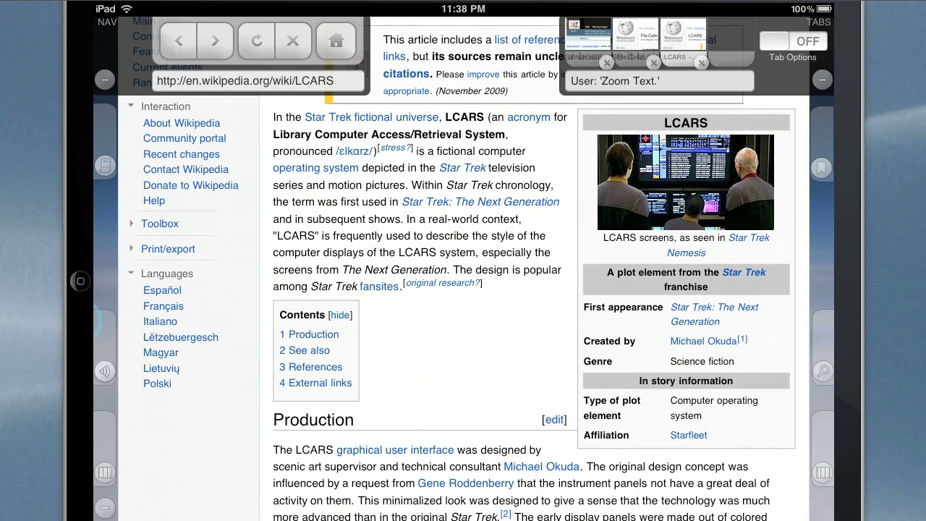
click(658, 81)
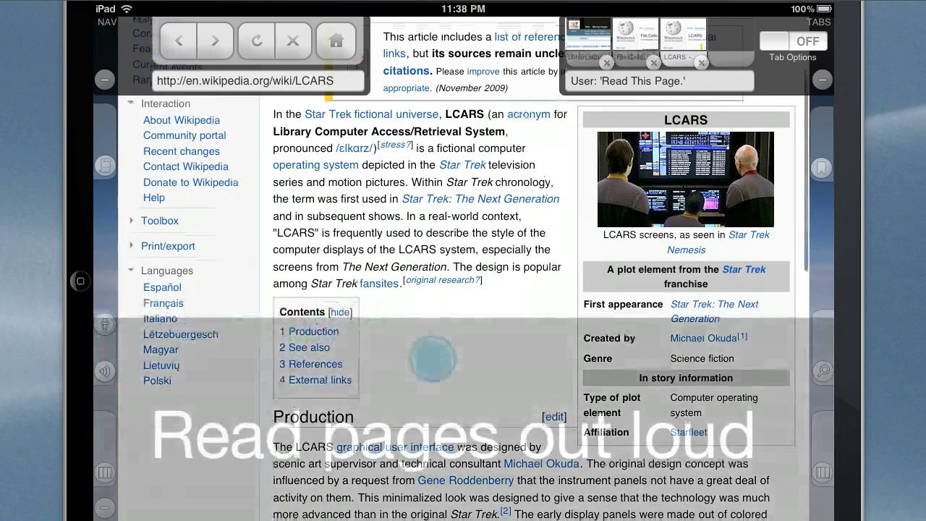
scroll(down, 3)
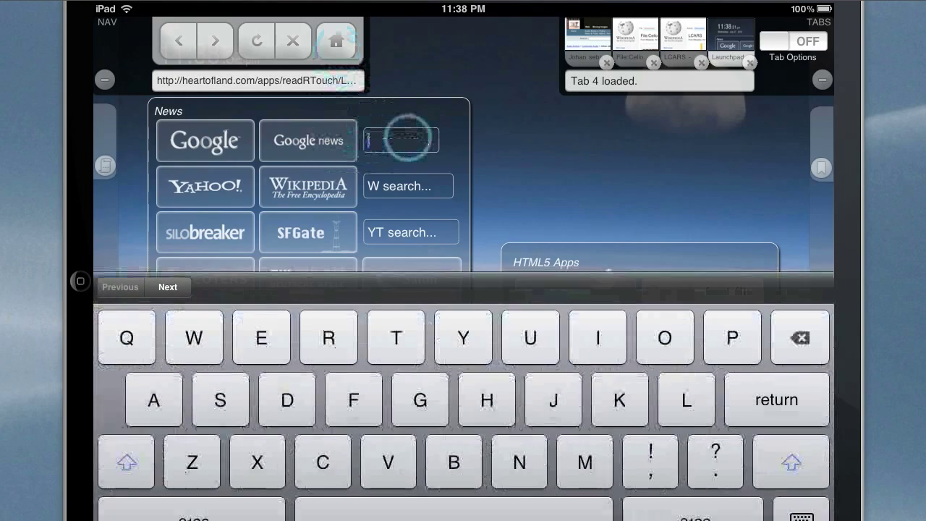
Run a Google search for 'LCARS', view its image results, then return to the Wikipedia article
text(LCARS)
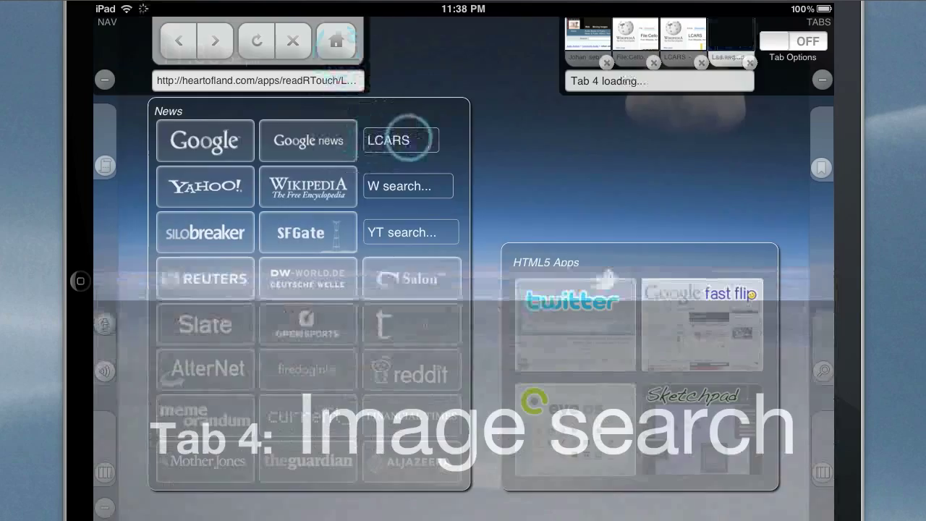
click(401, 138)
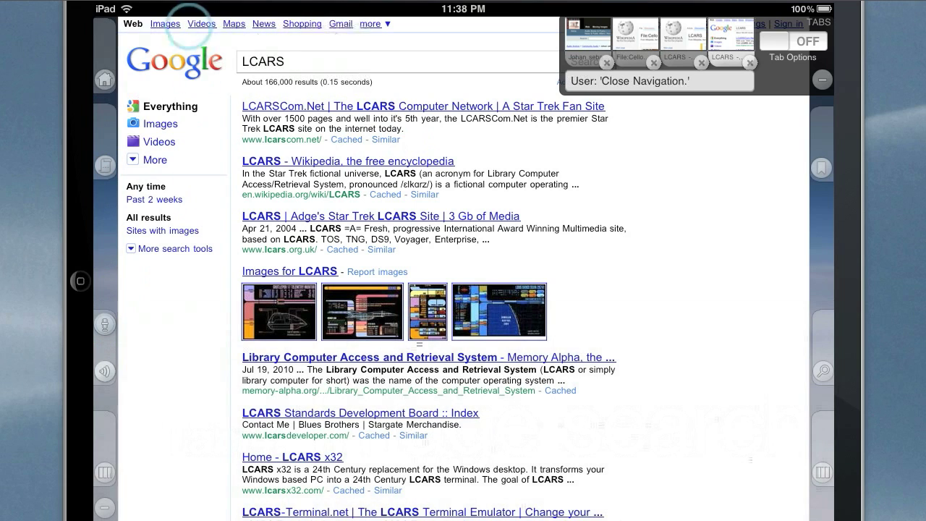
click(164, 23)
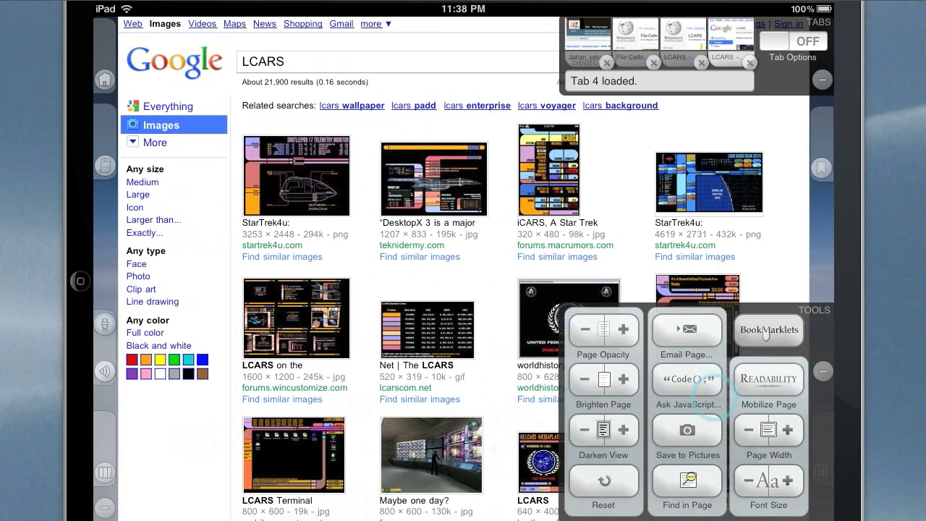
click(768, 330)
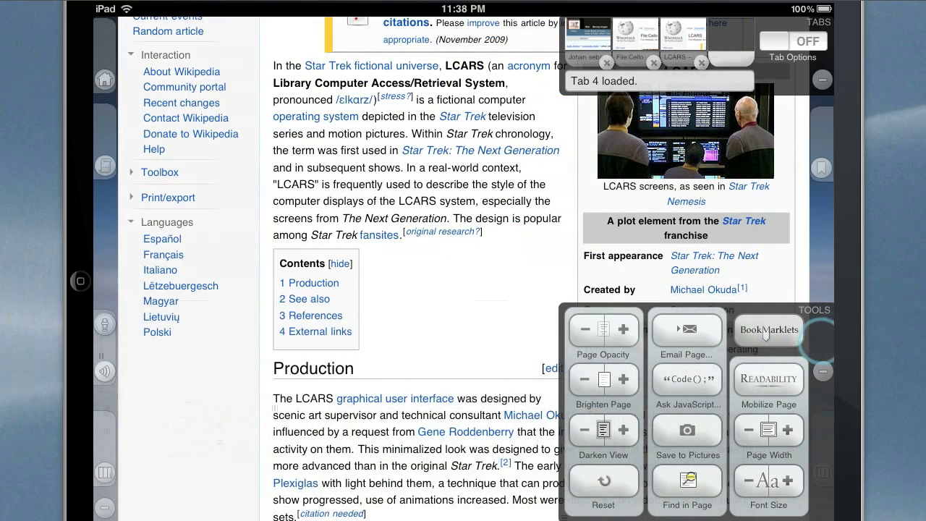
Scroll down through the later sections of the LCARS Wikipedia article while it keeps reading
click(769, 330)
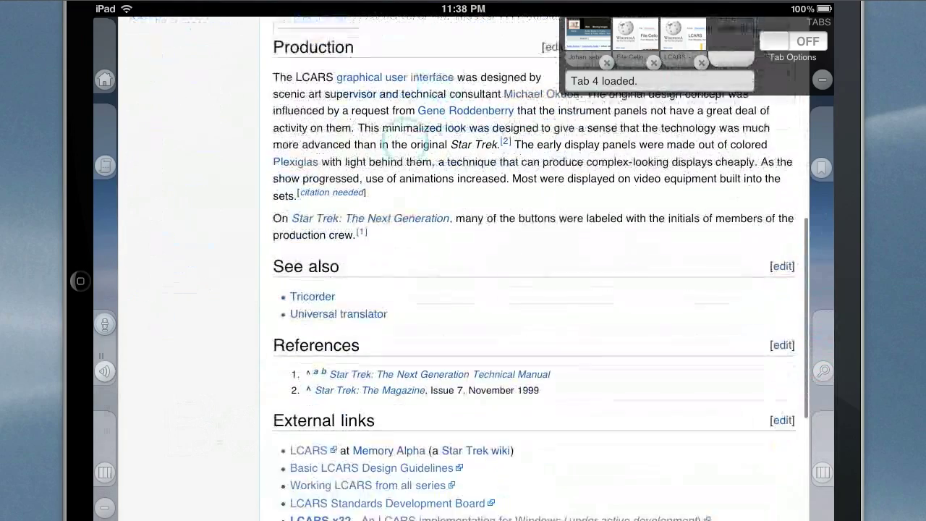
scroll(down, 3)
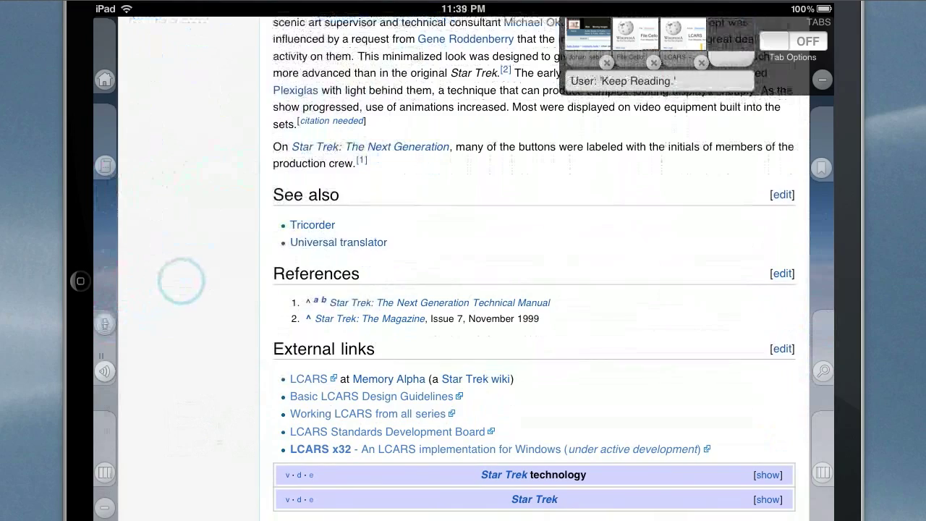
scroll(down, 3)
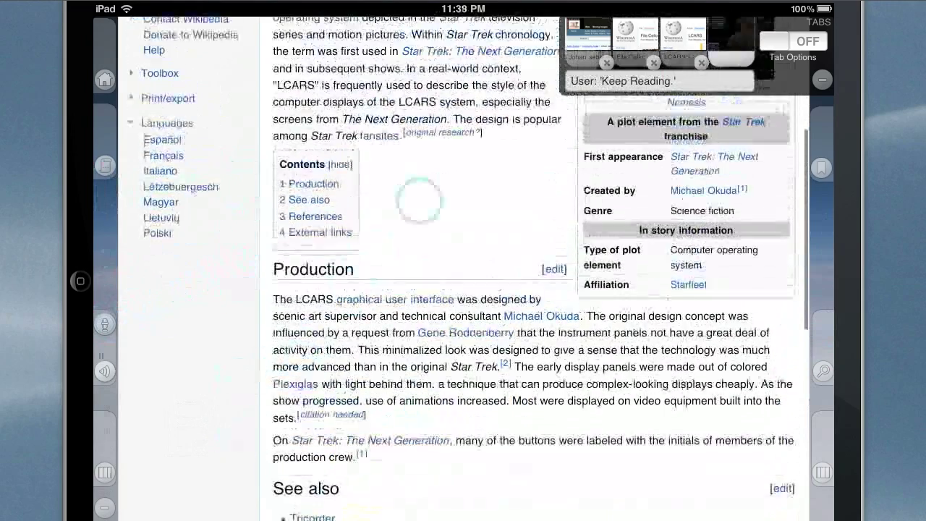
scroll(down, 3)
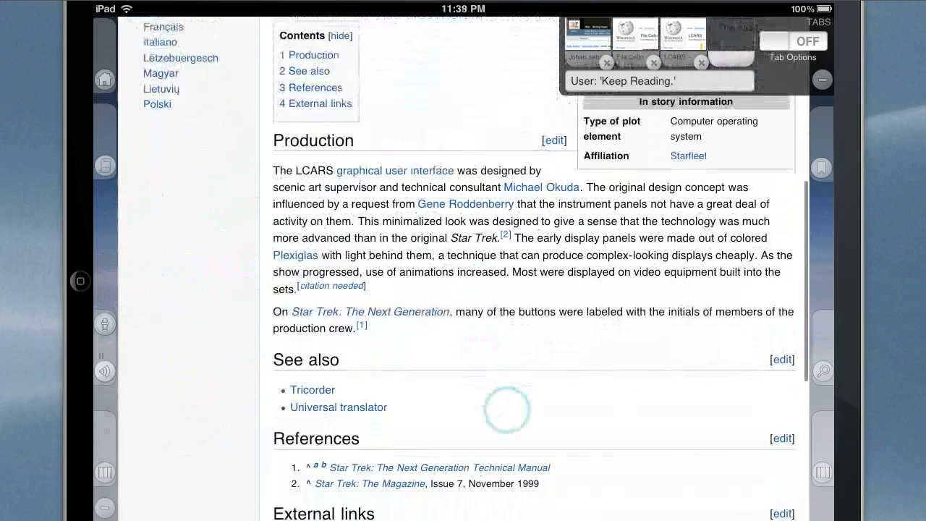
scroll(down, 3)
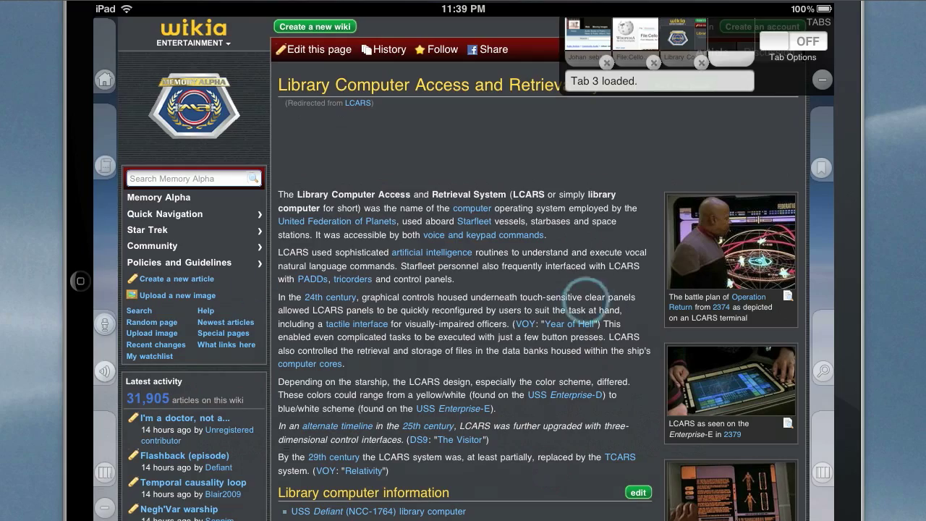
Scroll through the Memory Alpha LCARS article and turn tab options on
scroll(down, 3)
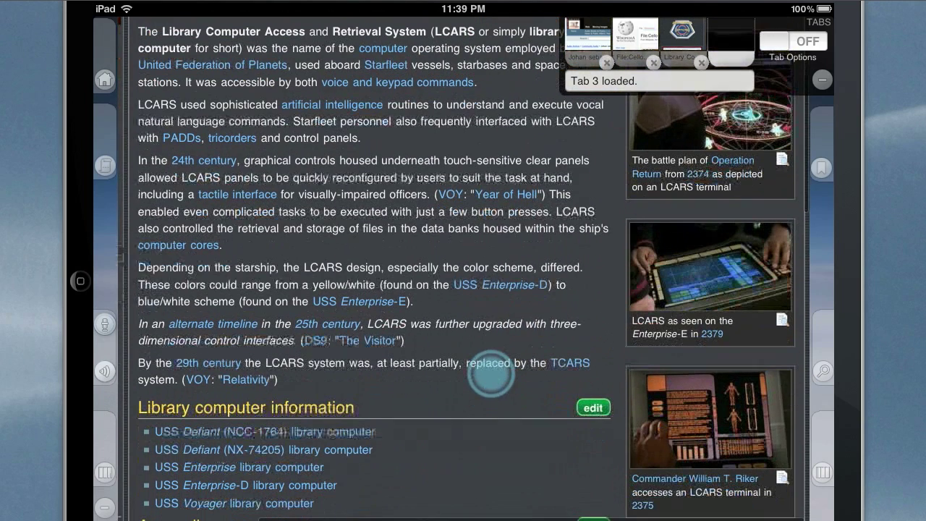
scroll(down, 3)
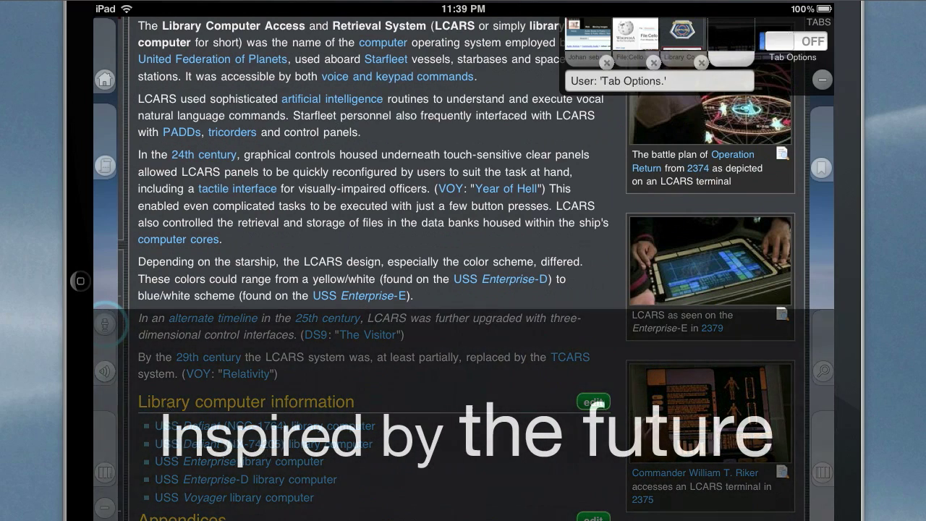
click(793, 41)
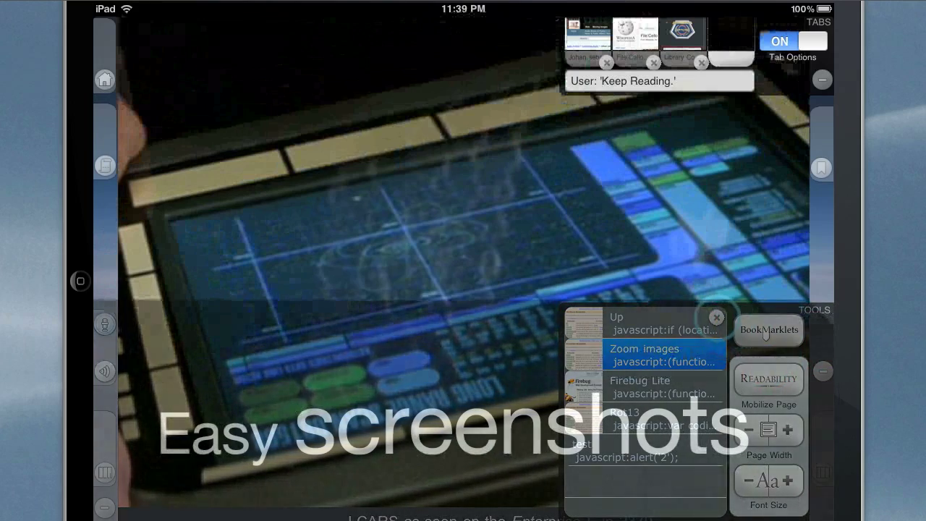
Zoom the LCARS console image with the bookmarklet, close the Memory Alpha tab and return to the Wikipedia article
click(716, 317)
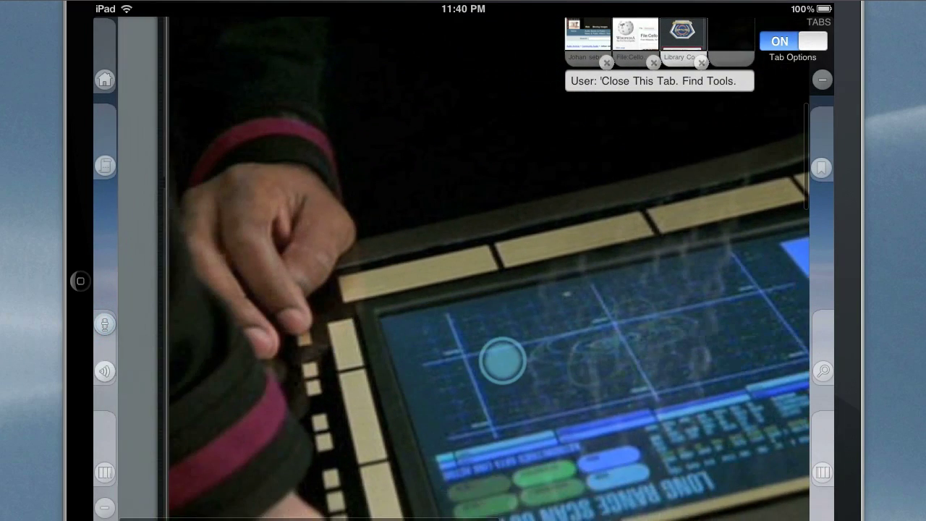
click(633, 37)
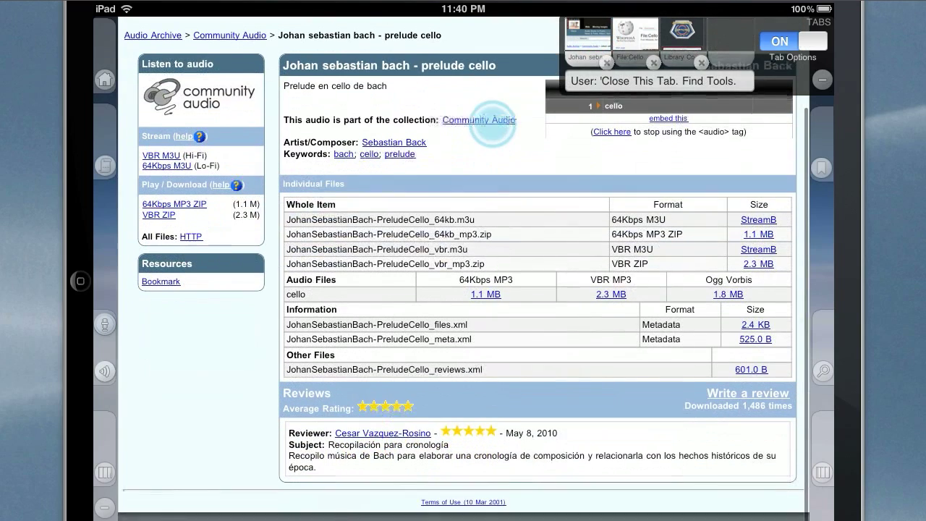
click(634, 36)
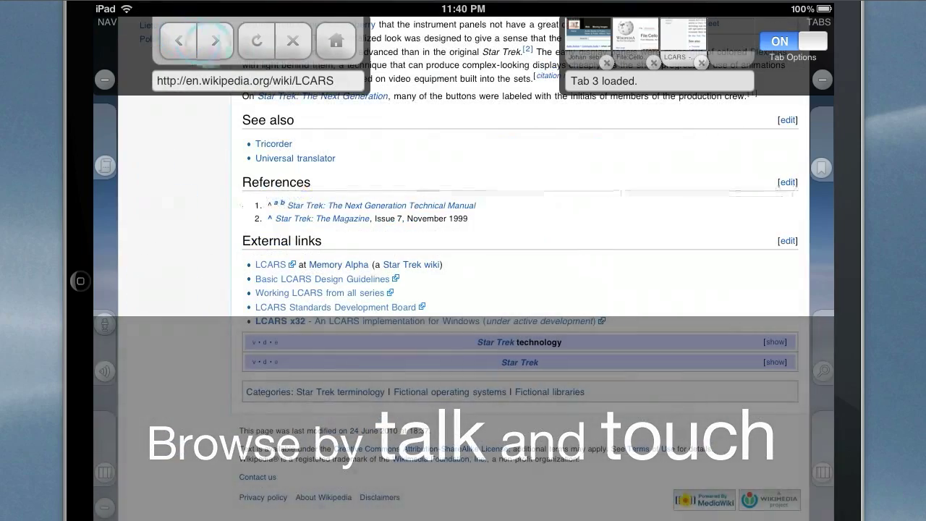
scroll(down, 3)
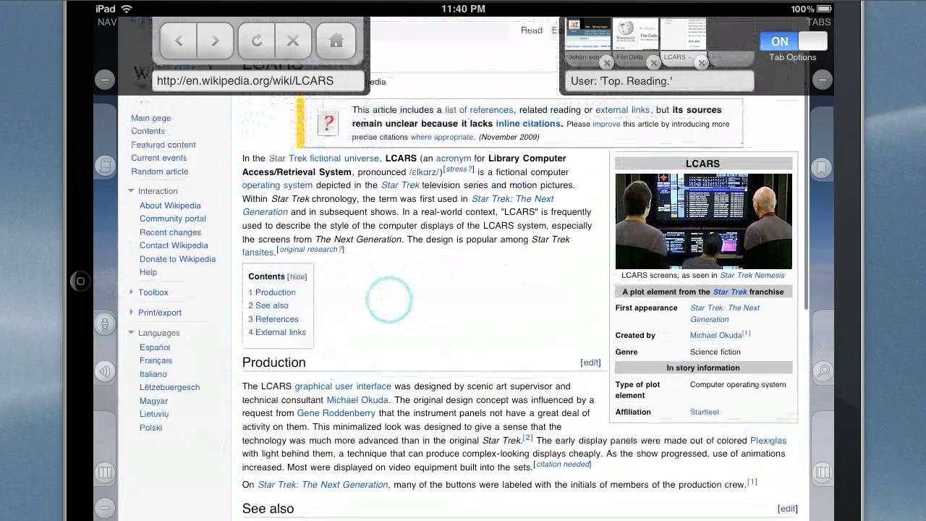
scroll(down, 3)
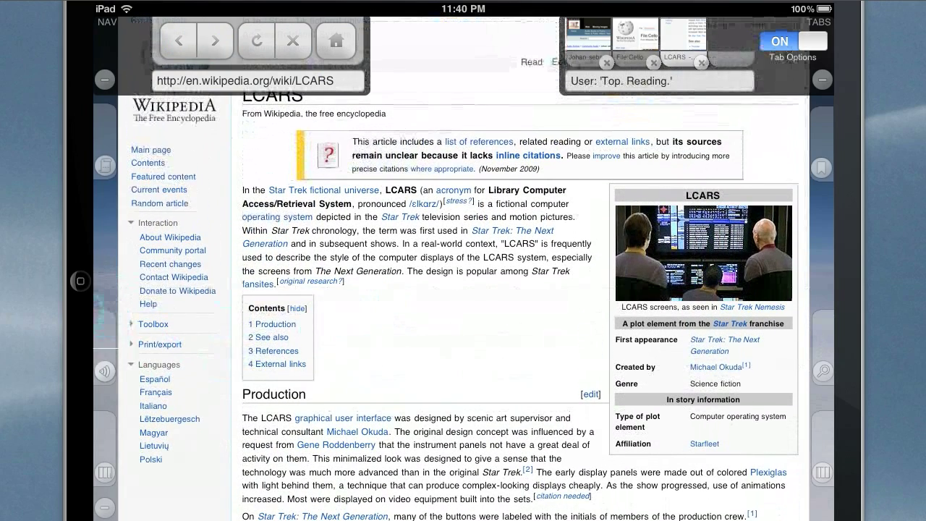
click(822, 168)
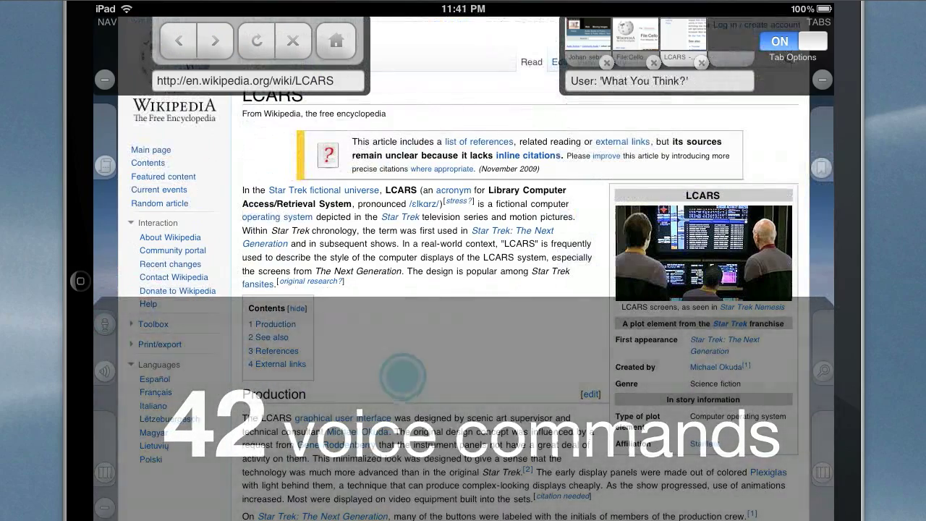
scroll(down, 3)
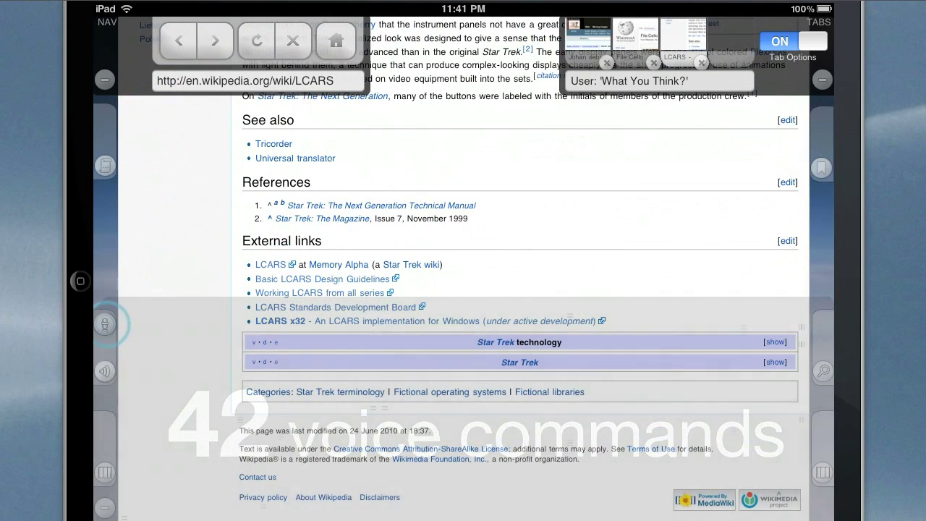